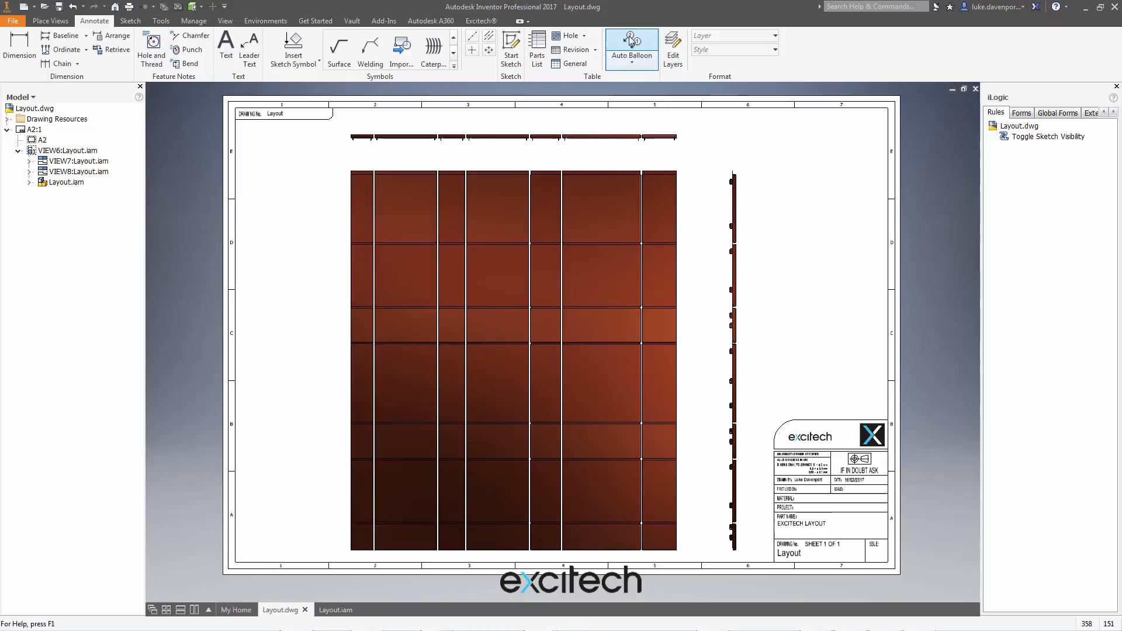
Step: Try auto-ballooning the front view, then open the top-left panel's part file
left_click(631, 47)
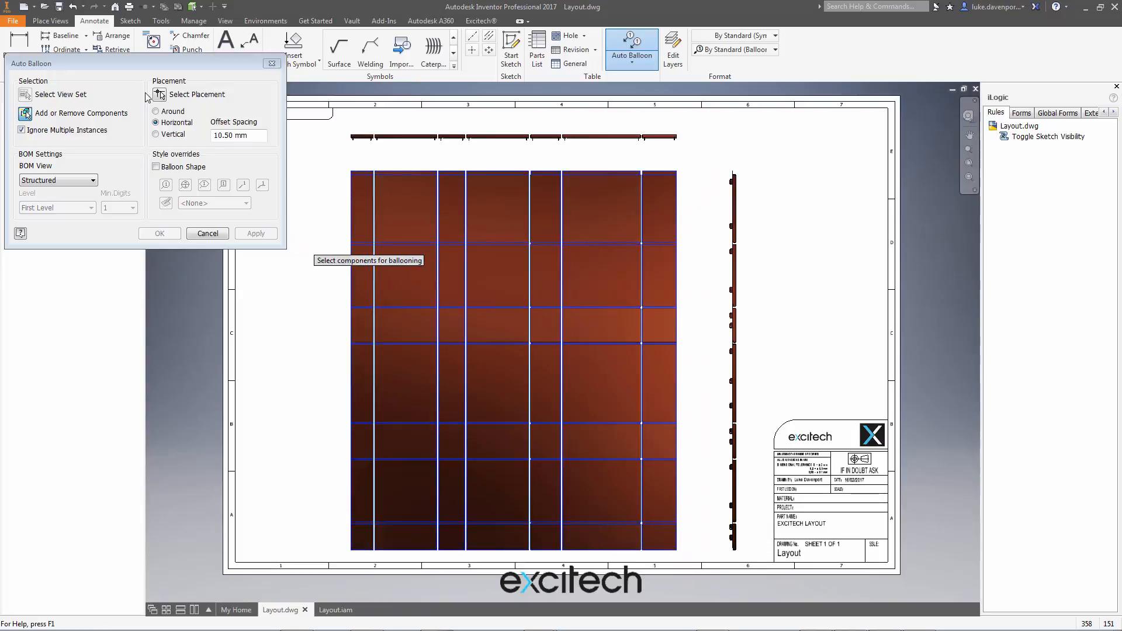
left_click(159, 94)
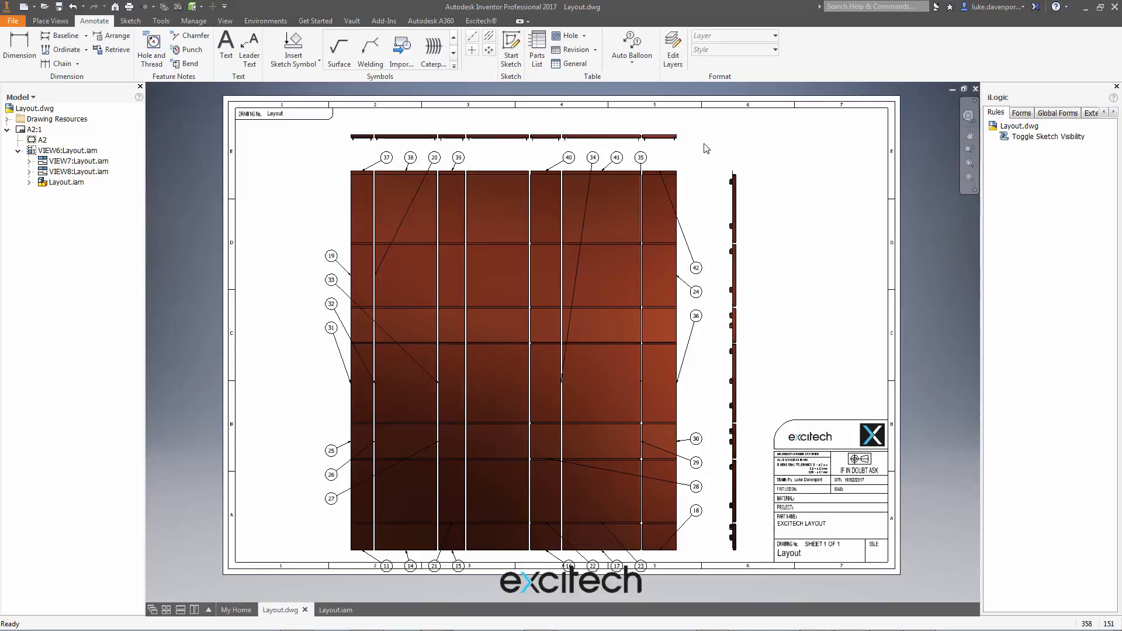
mouse_move(709, 151)
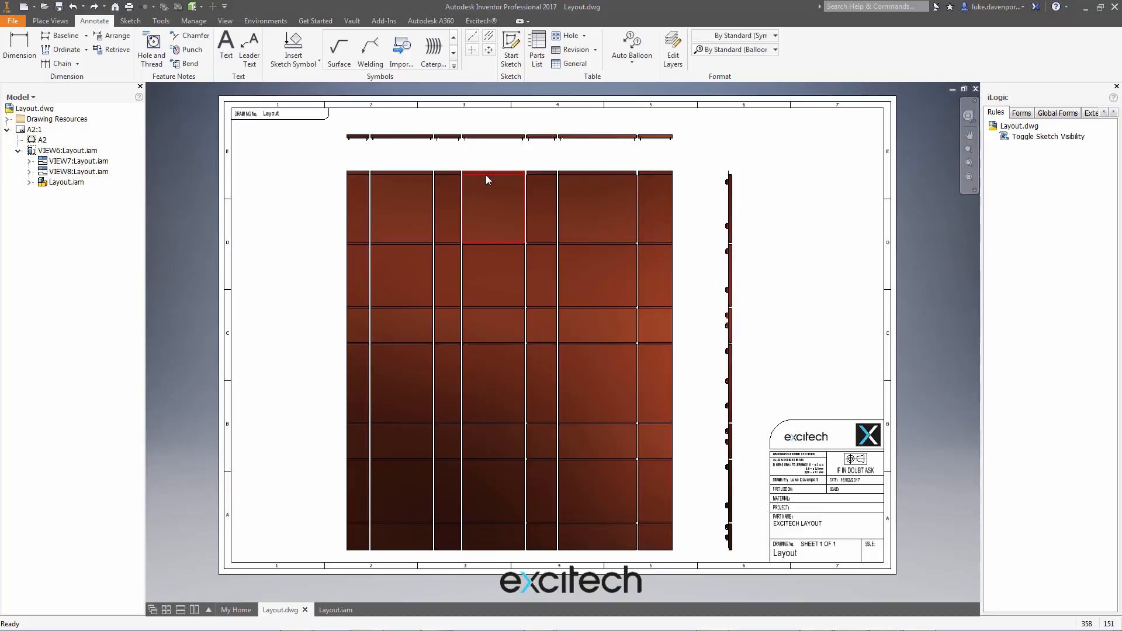
left_click(73, 150)
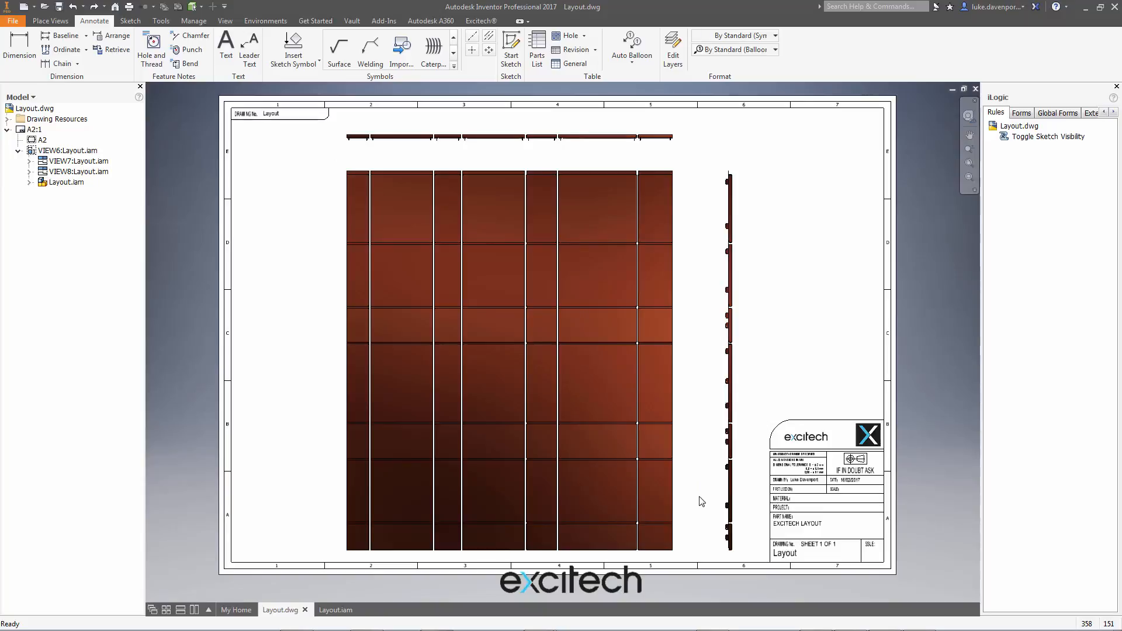
mouse_move(689, 355)
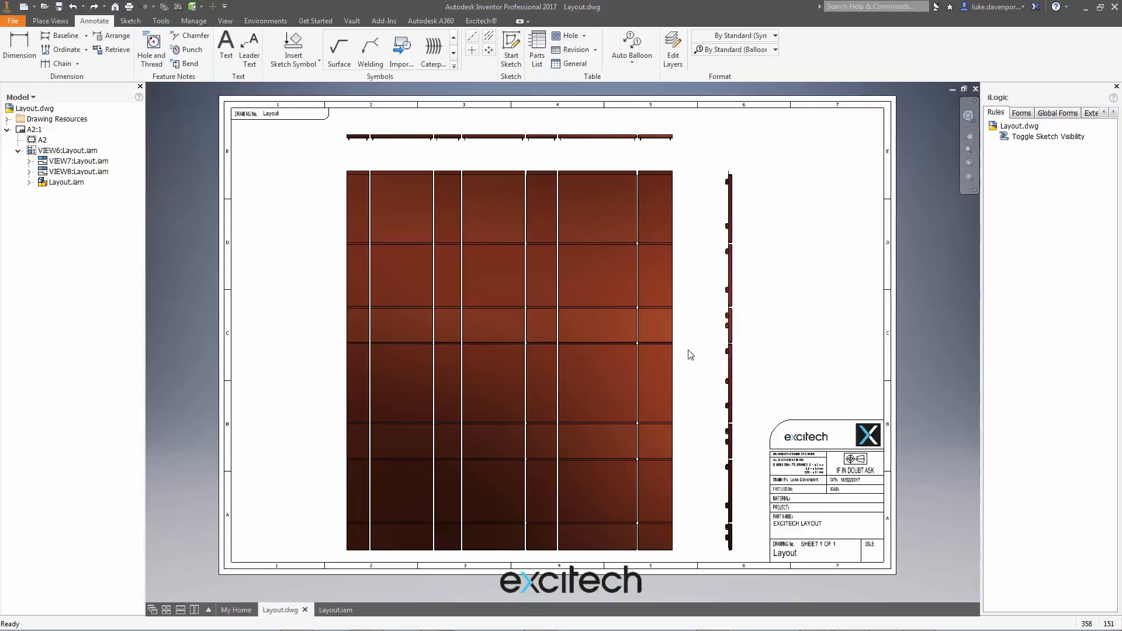
left_click(72, 150)
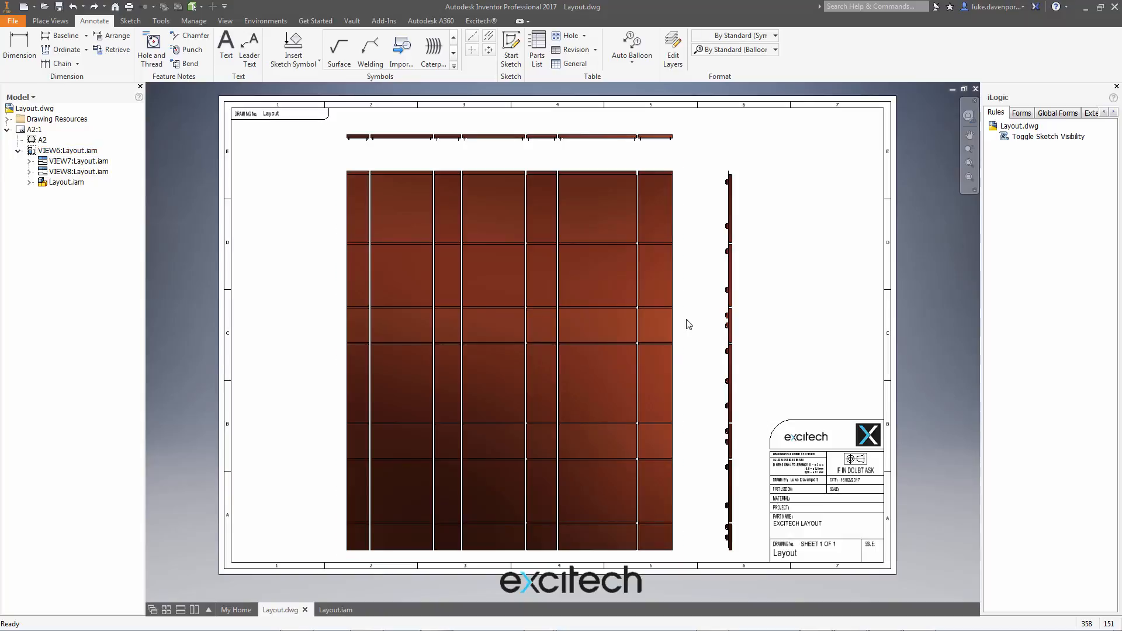
left_click(540, 293)
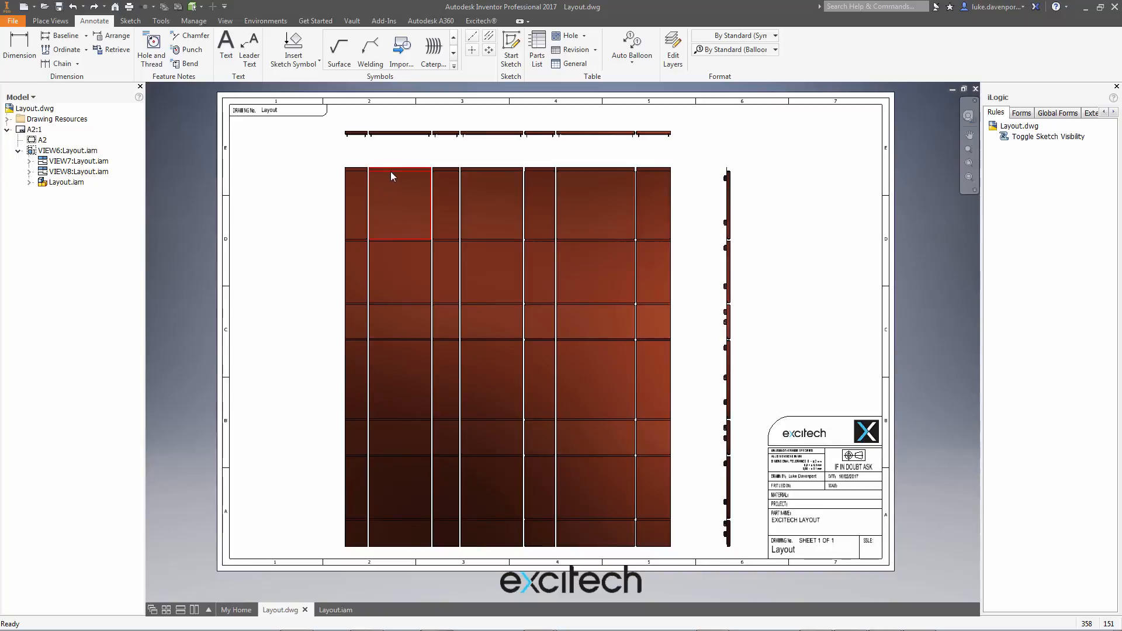
right_click(392, 176)
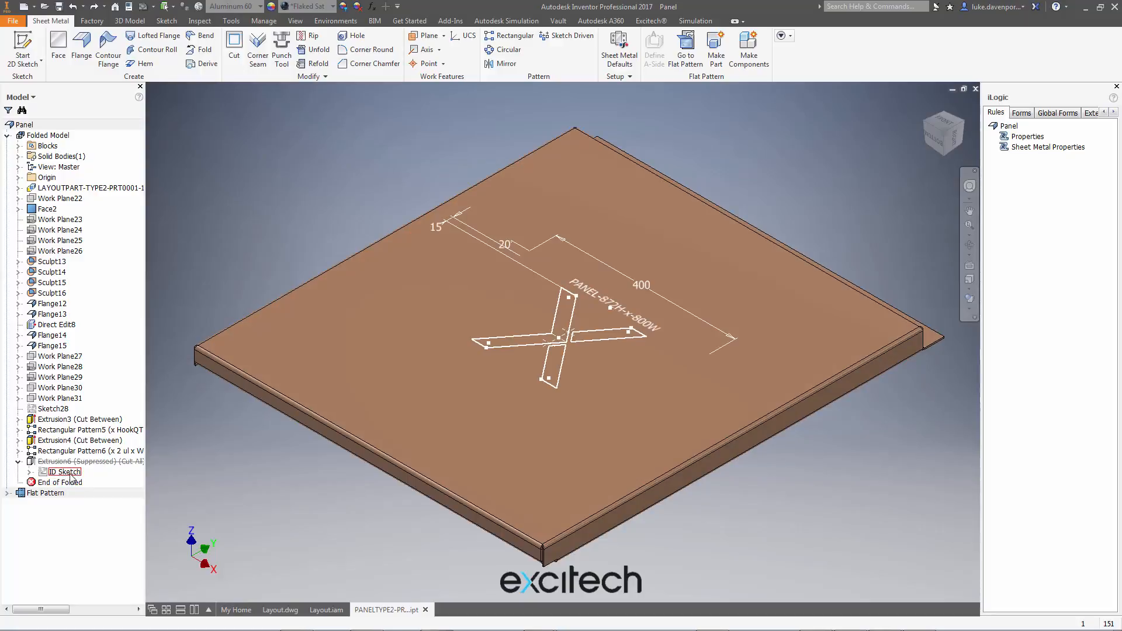
Step: Hide the X-logo ID Sketch and confirm PartNumber reads PANEL-872H-x-800W in Parameters
left_click(66, 472)
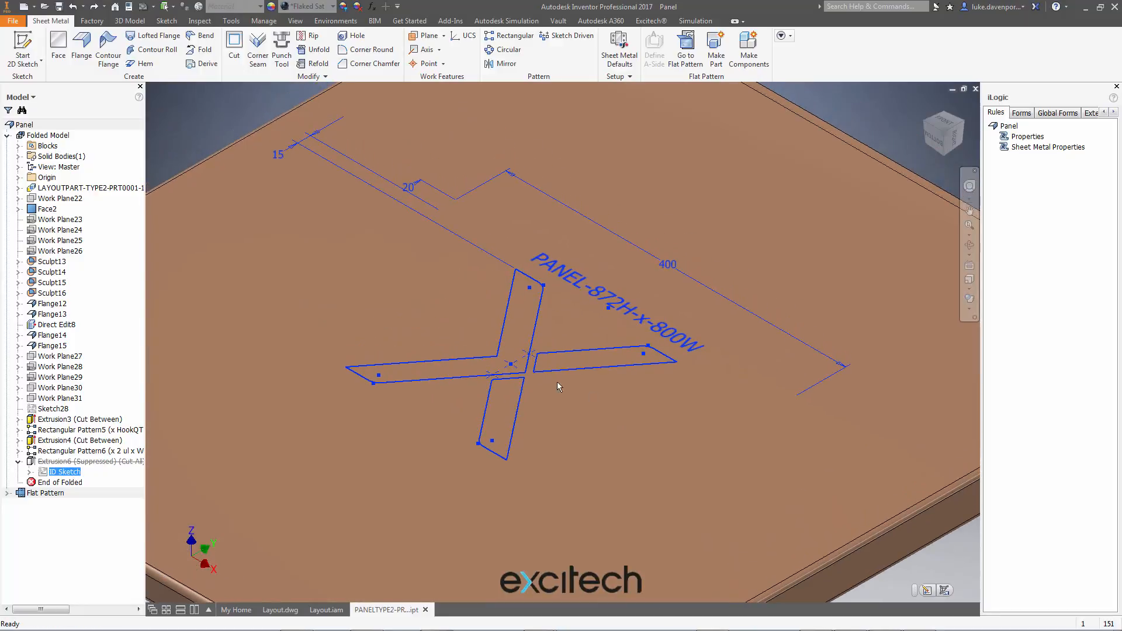
mouse_move(578, 281)
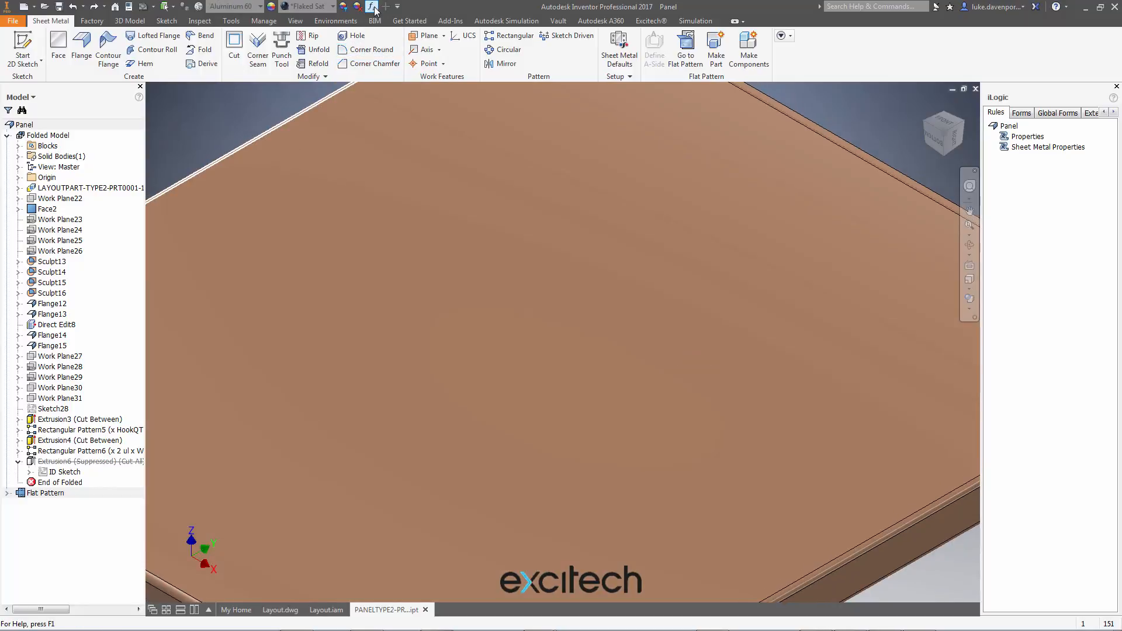
left_click(372, 9)
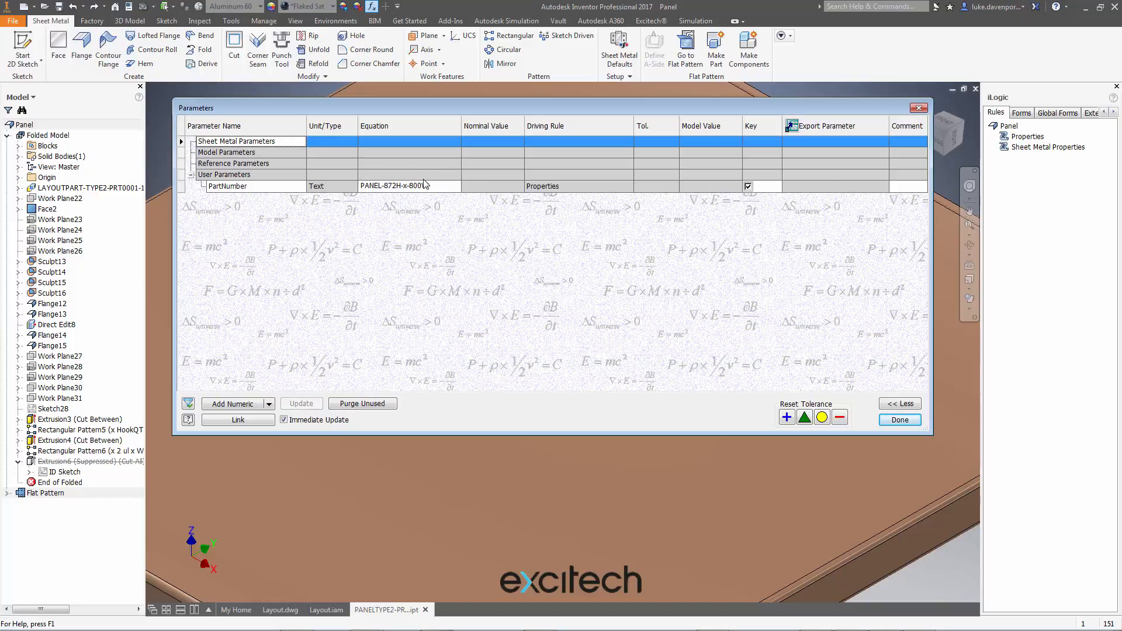
type("W")
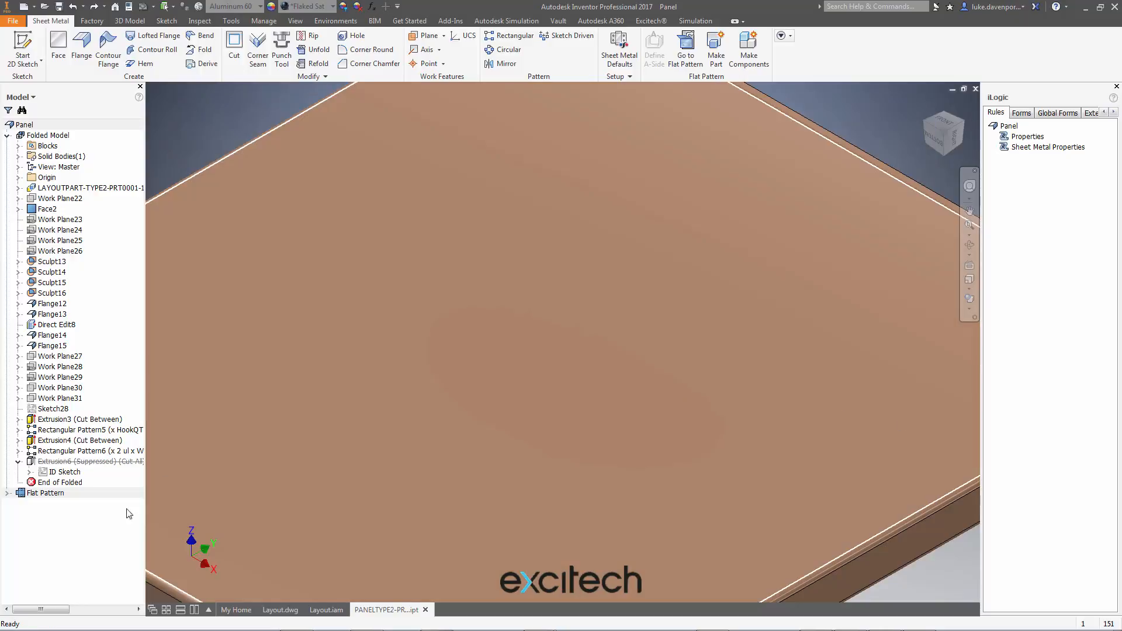
left_click(68, 471)
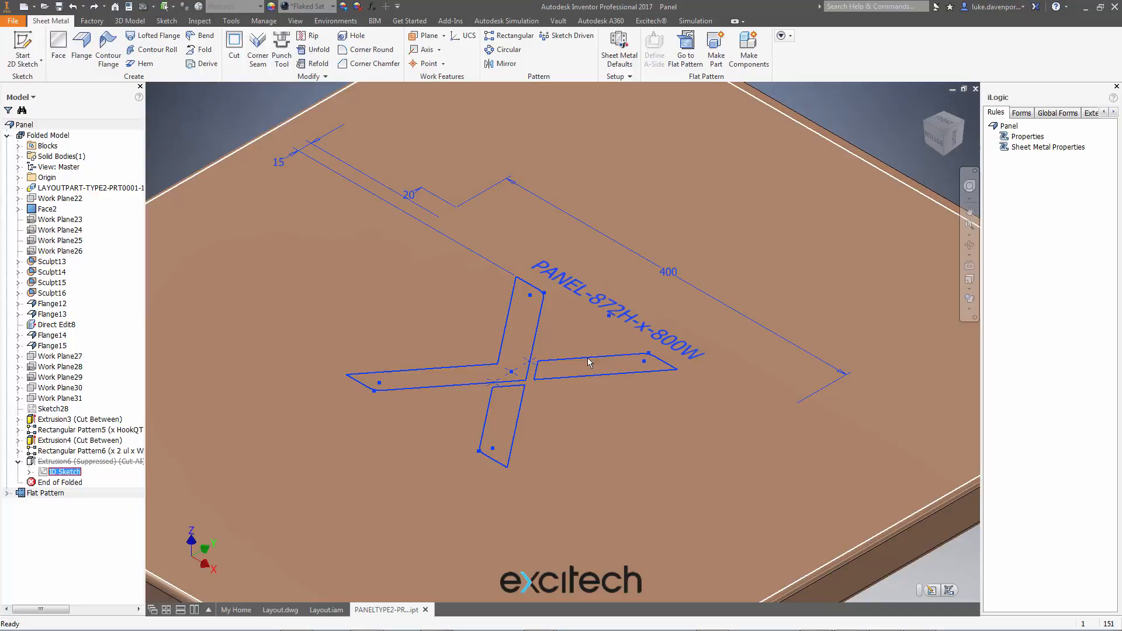
left_click(589, 361)
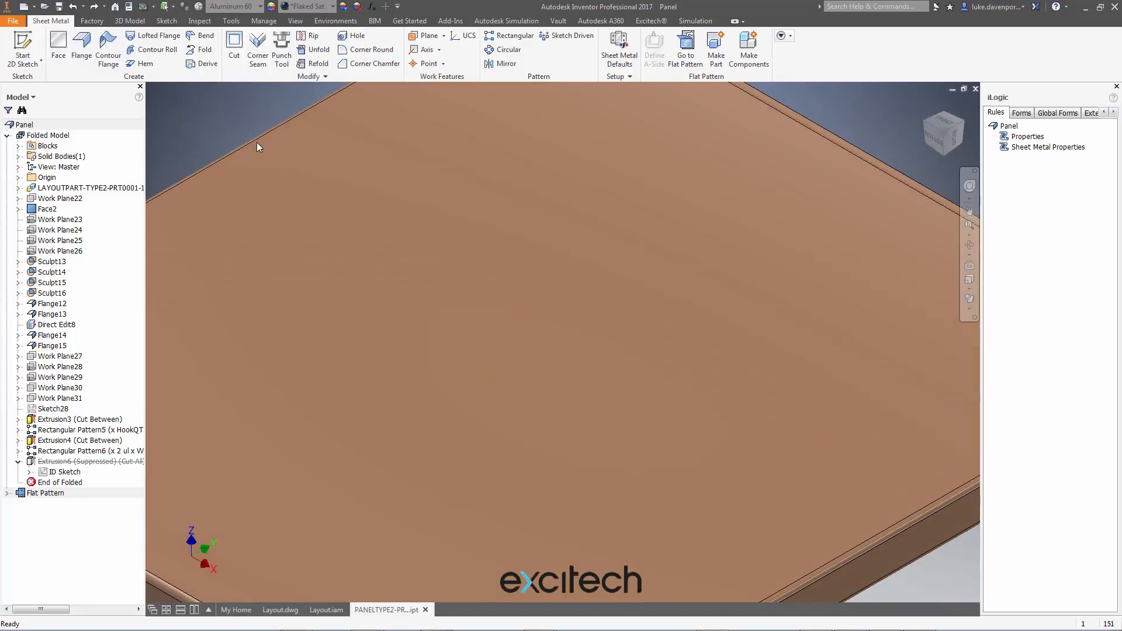
mouse_move(280, 610)
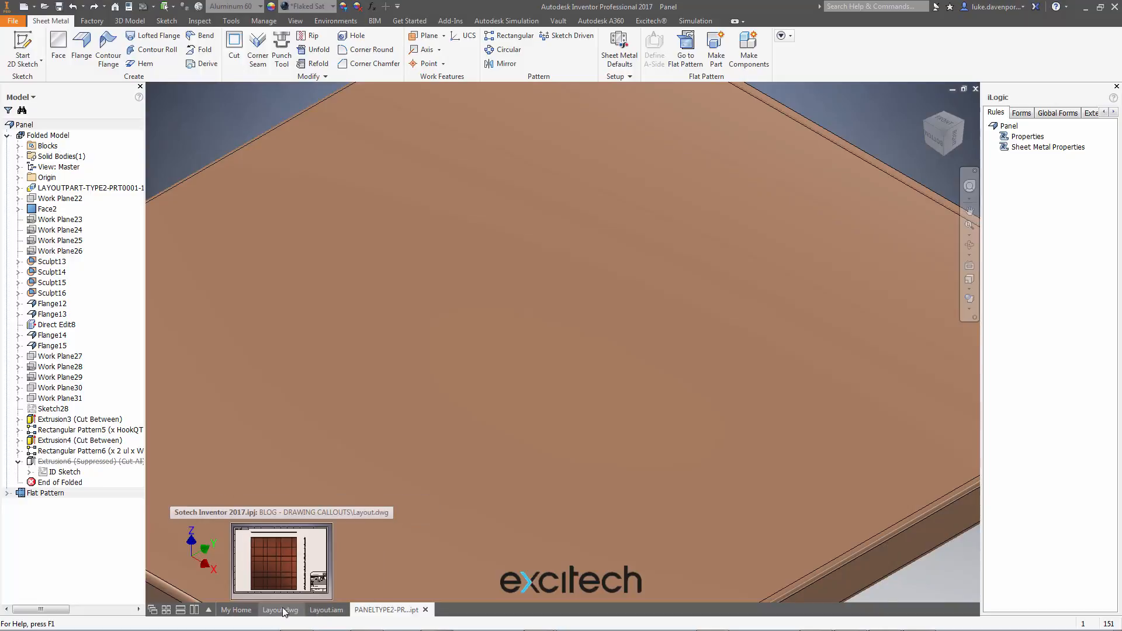
Step: Return to the layout drawing and select the top-left panel part
left_click(280, 609)
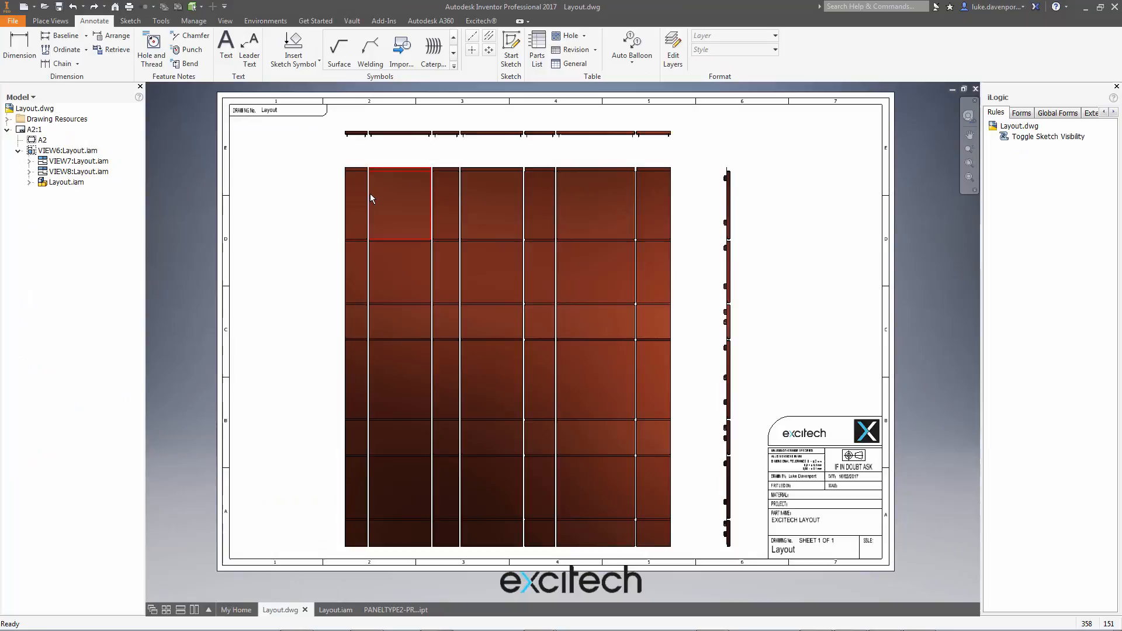
left_click(195, 6)
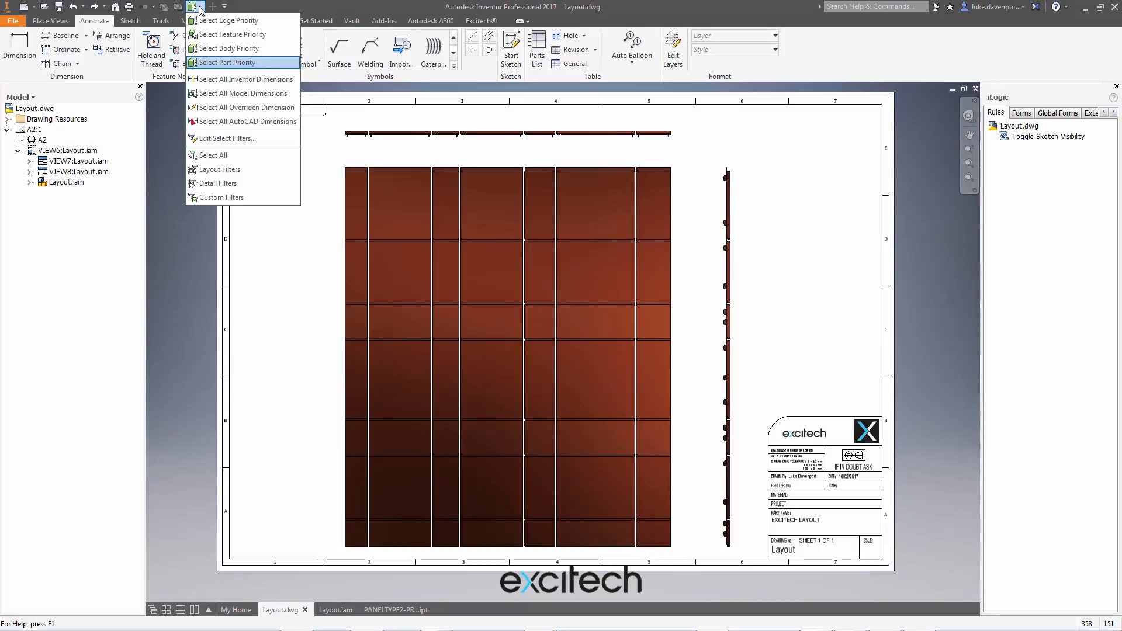
mouse_move(218, 64)
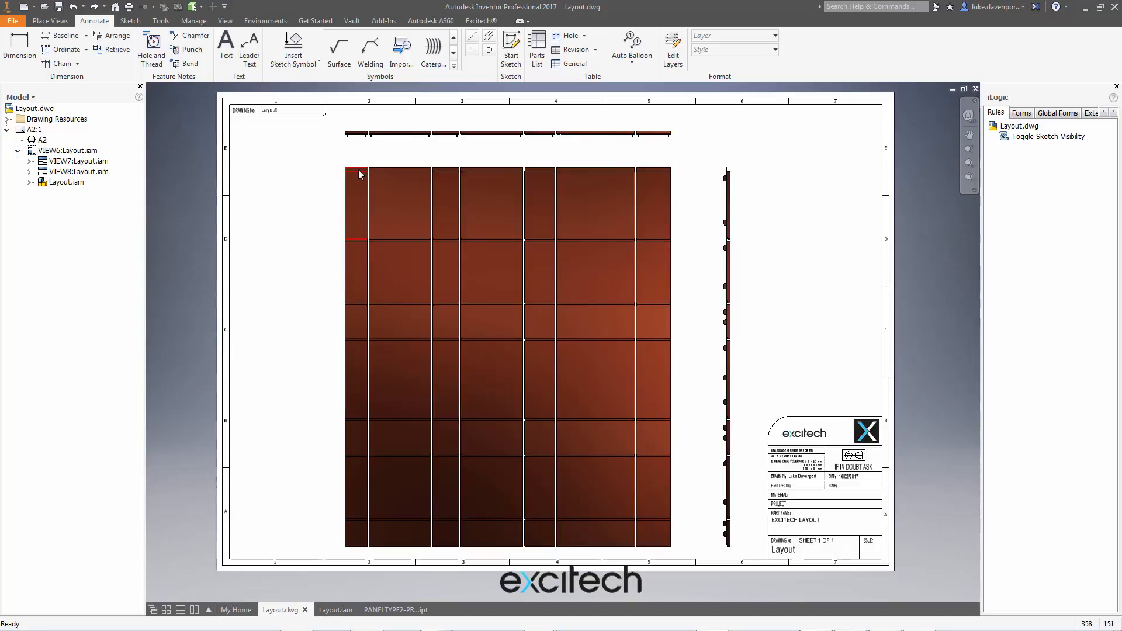
left_click(357, 175)
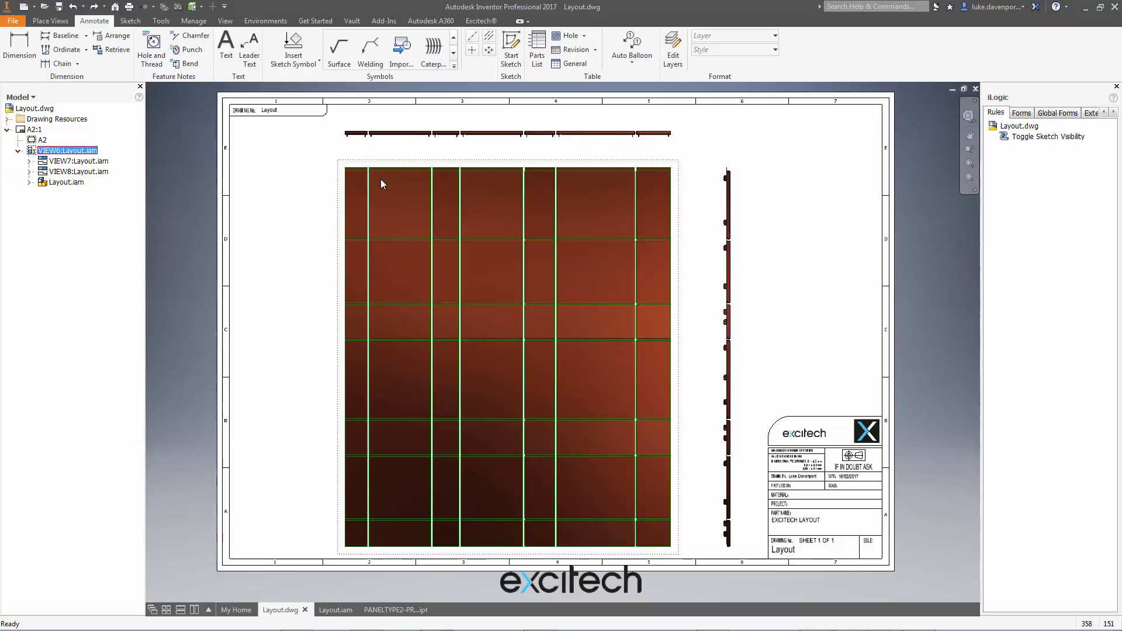
Step: Expand the panel's Folded Model in the browser down to ID Sketch:Model
right_click(382, 184)
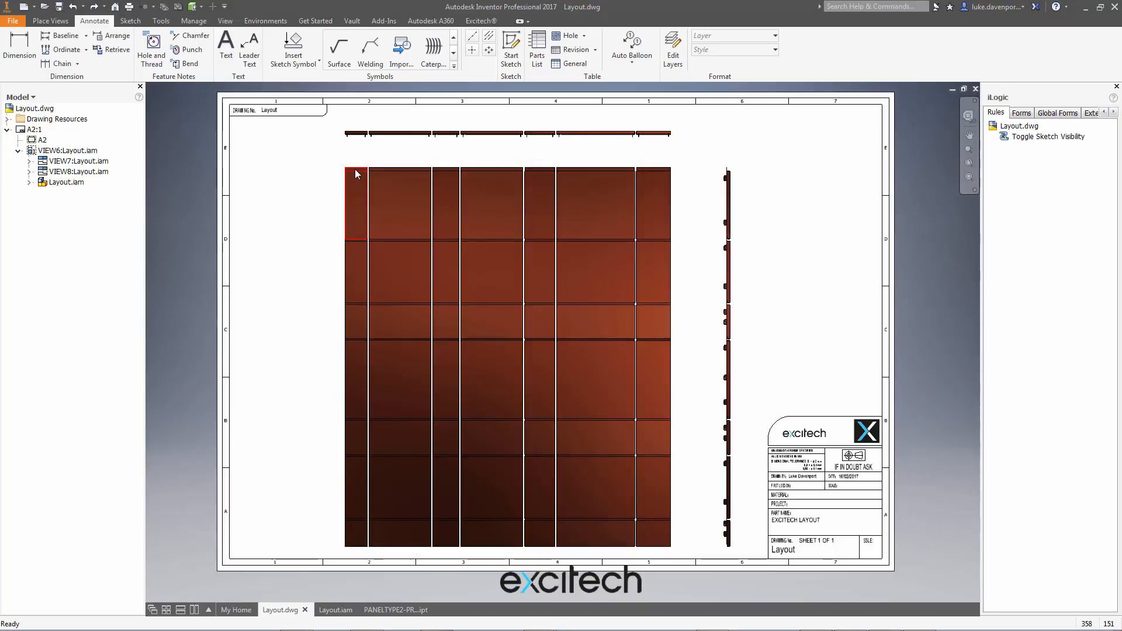
right_click(357, 174)
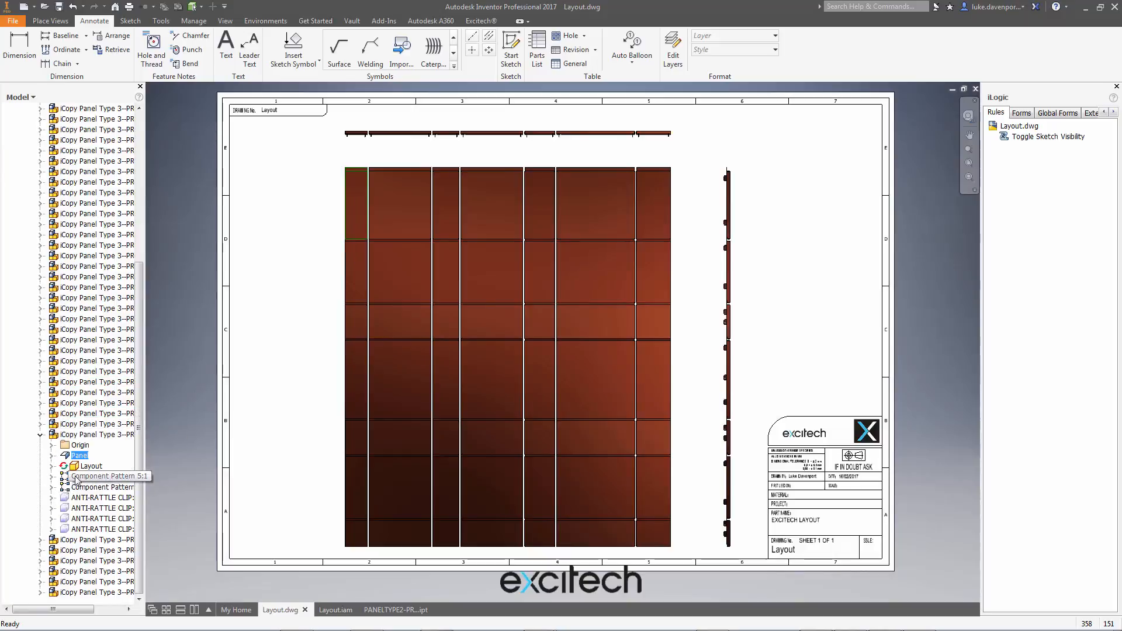
left_click(51, 456)
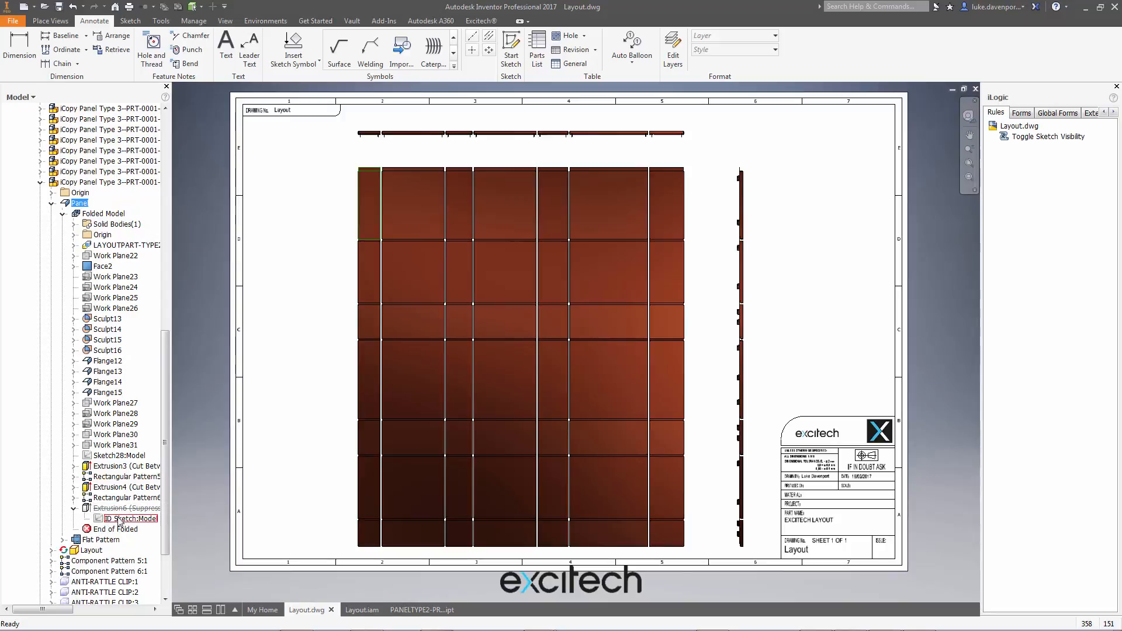
right_click(133, 518)
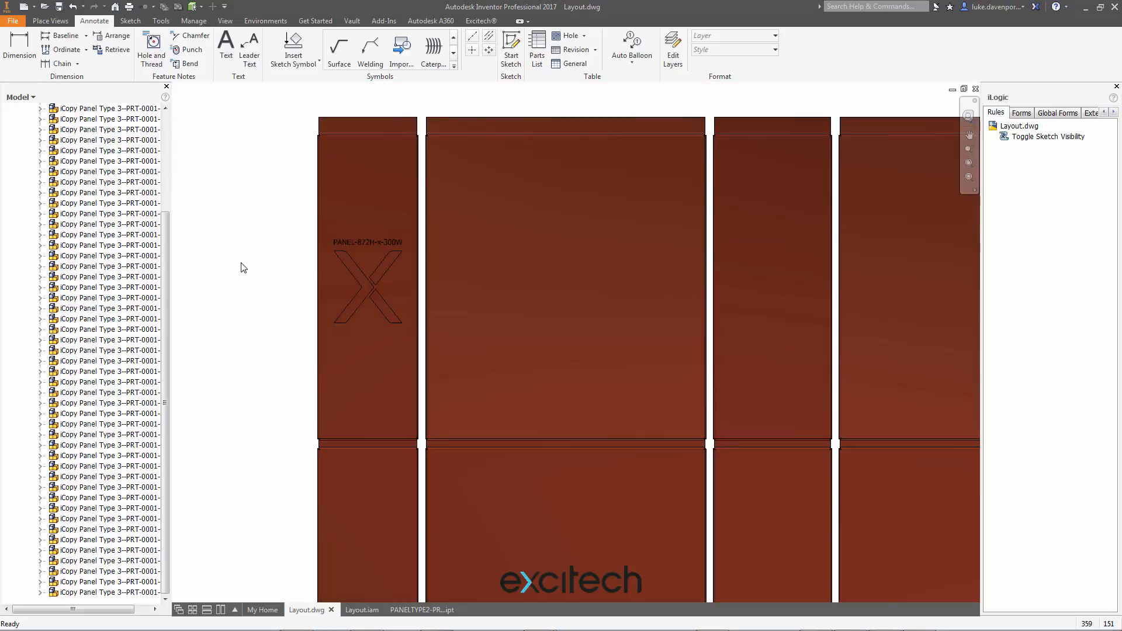
Step: Collapse Layout.iam in the browser and bring up the Toggle Sketch Visibility rule's options
left_click(1047, 137)
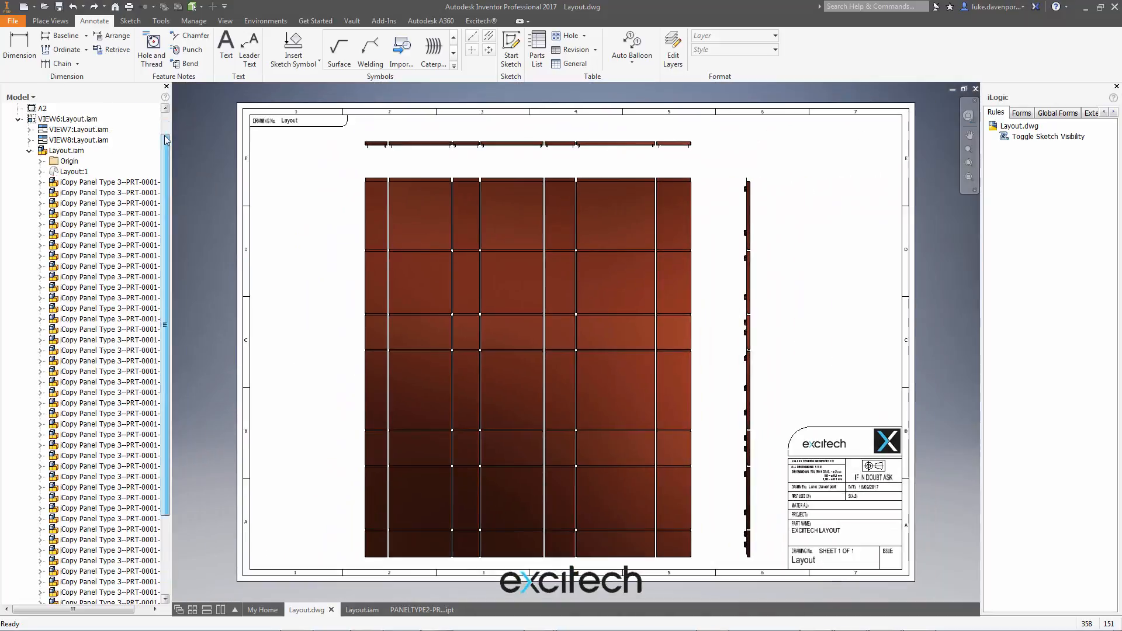
left_click(8, 108)
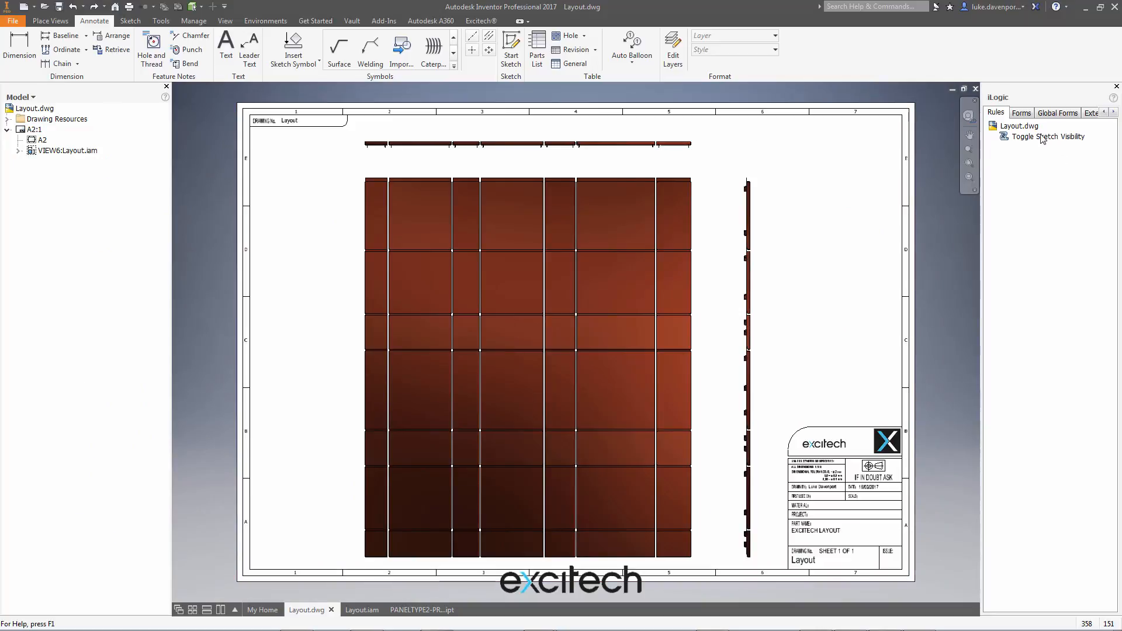
right_click(1049, 136)
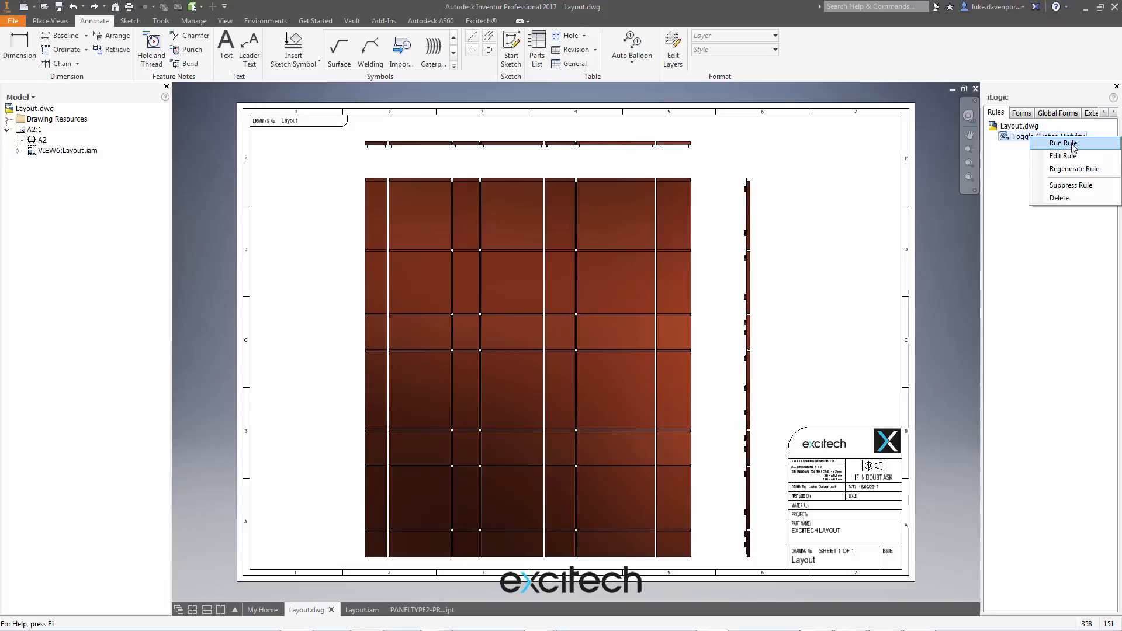
Step: Run Toggle Sketch Visibility on the drawing view with 'ID Sketch', then pan out
left_click(1062, 143)
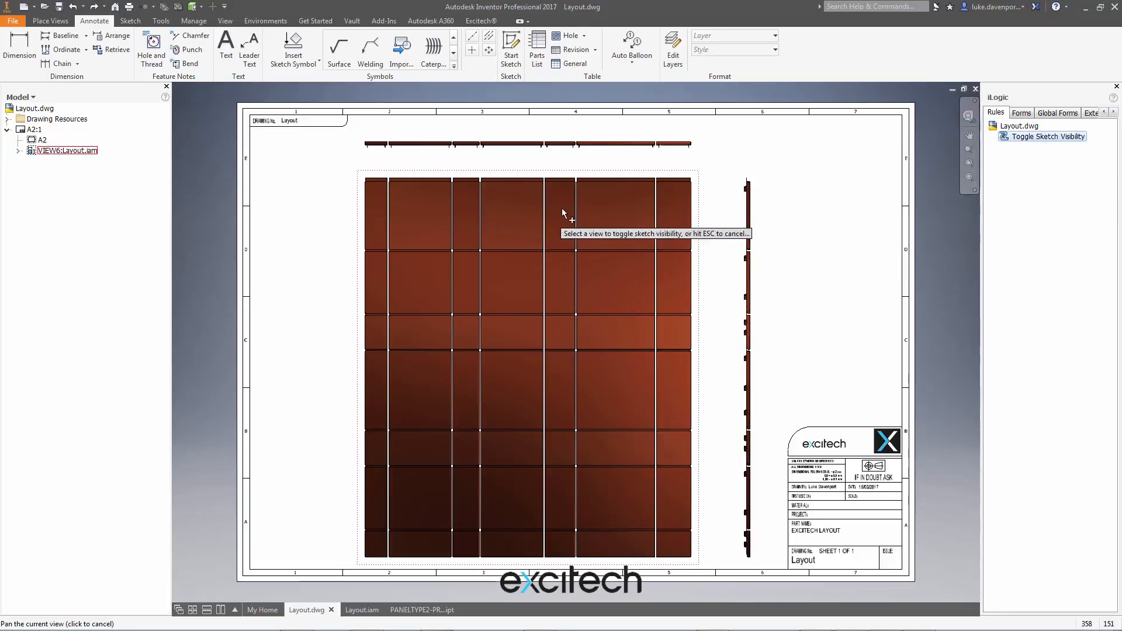
mouse_move(619, 194)
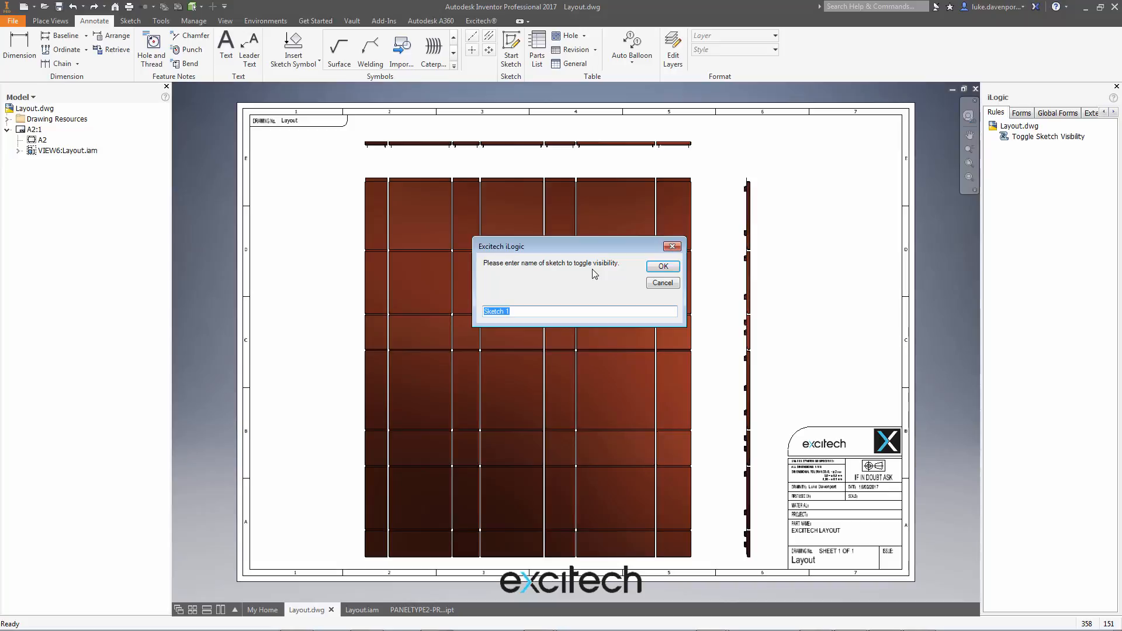
type("ID")
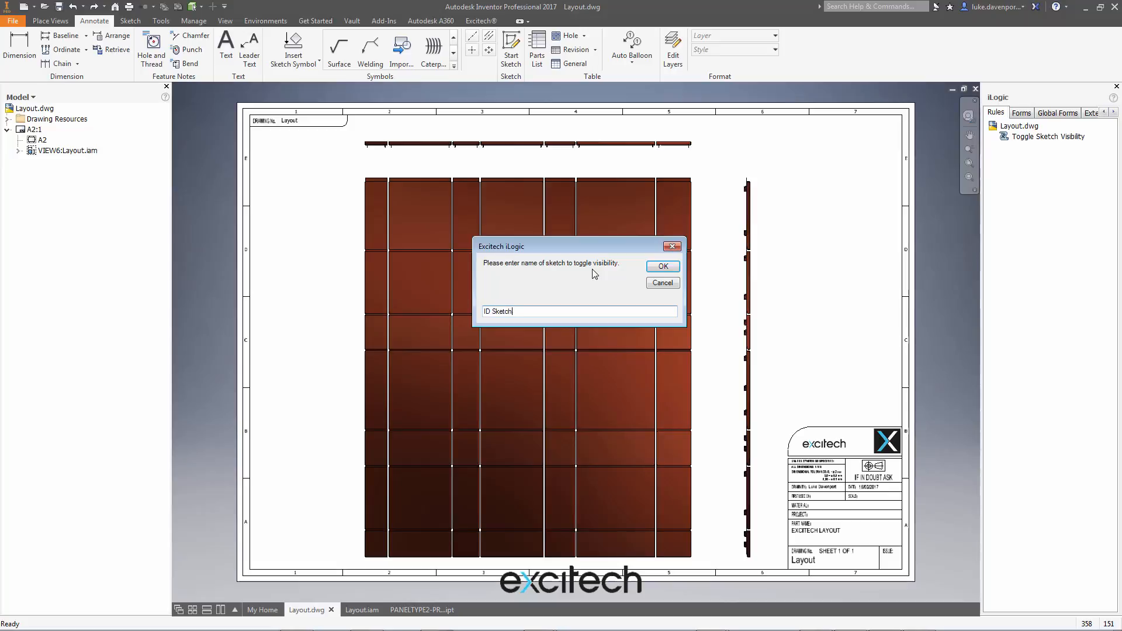
left_click(661, 267)
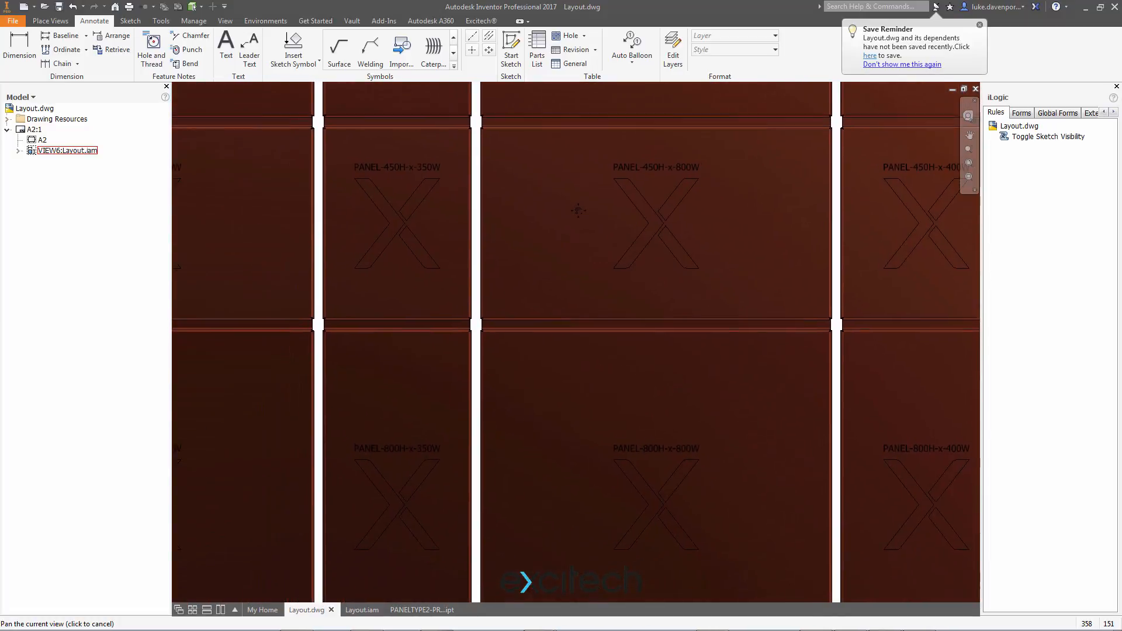
left_click_drag(578, 211, 651, 290)
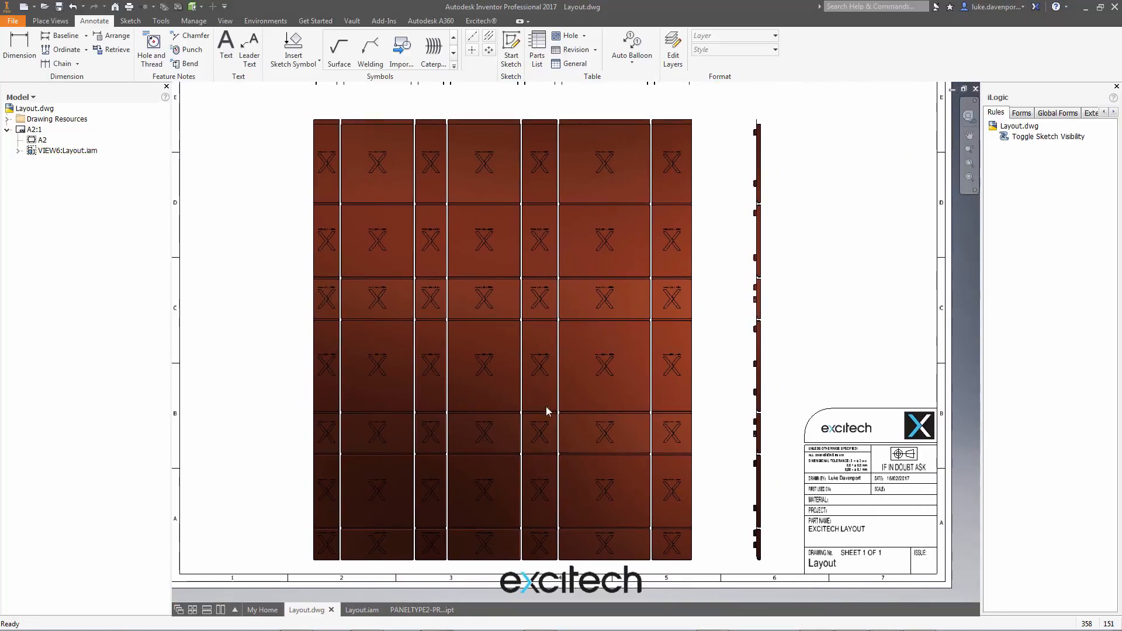
Step: Rerun Toggle Sketch Visibility with 'ID Sketch' to hide the panels' X markings
right_click(1048, 137)
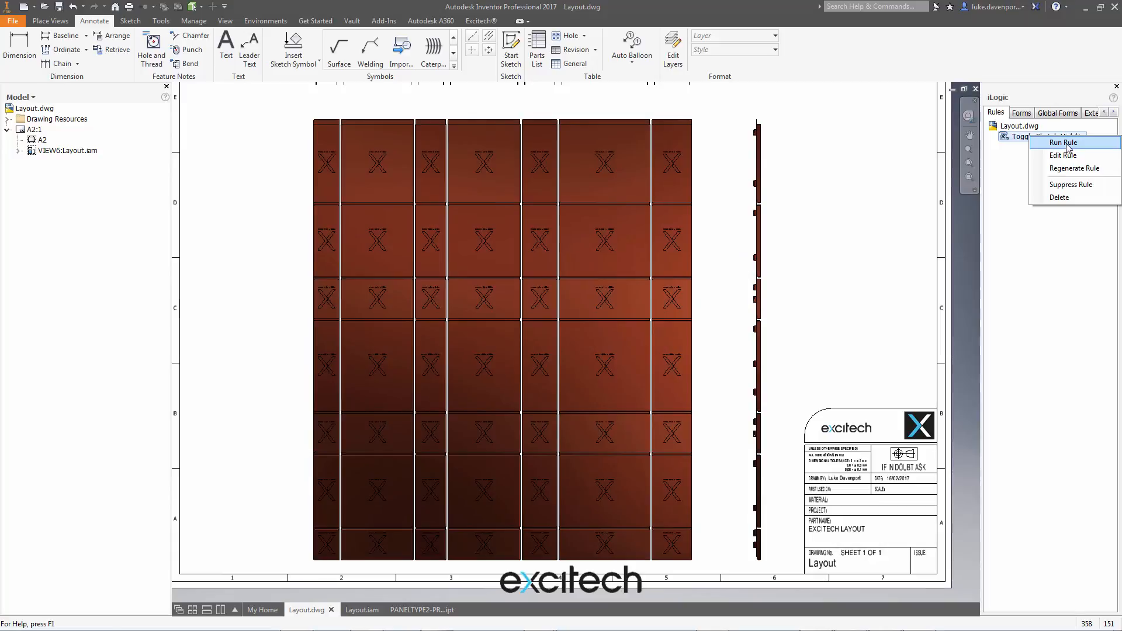
left_click(1063, 142)
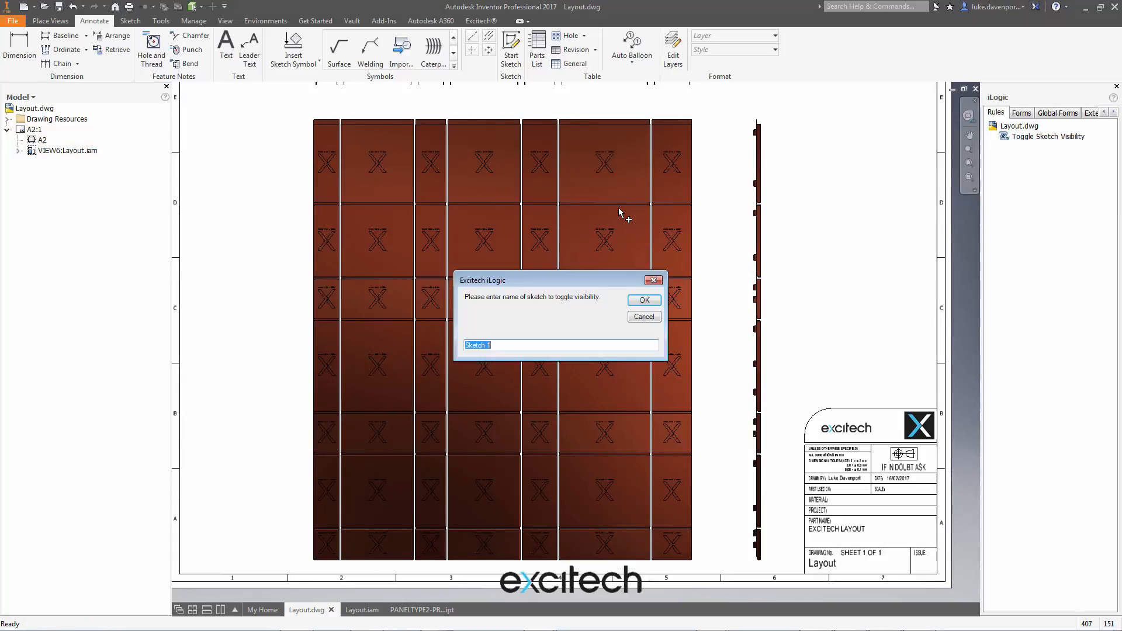
type("ID")
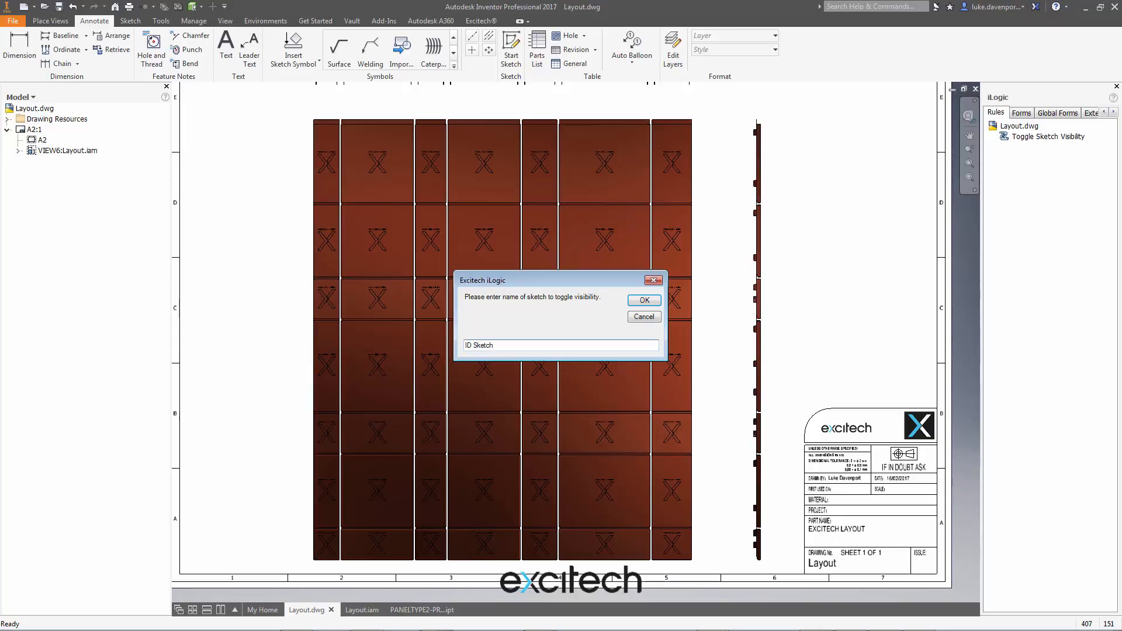
left_click(642, 300)
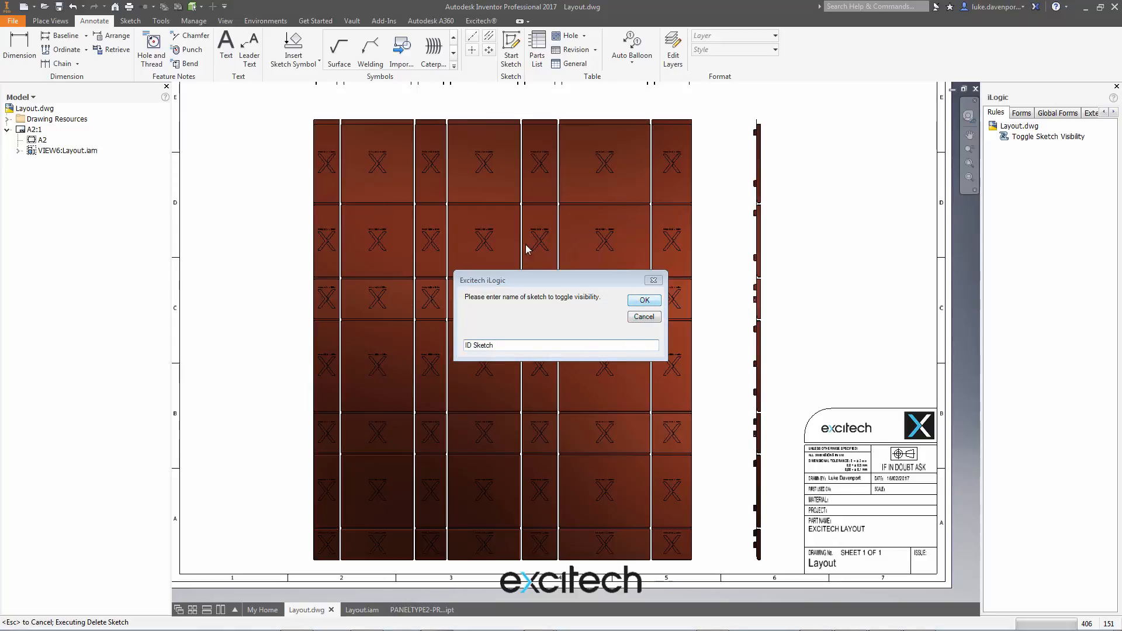
left_click(643, 300)
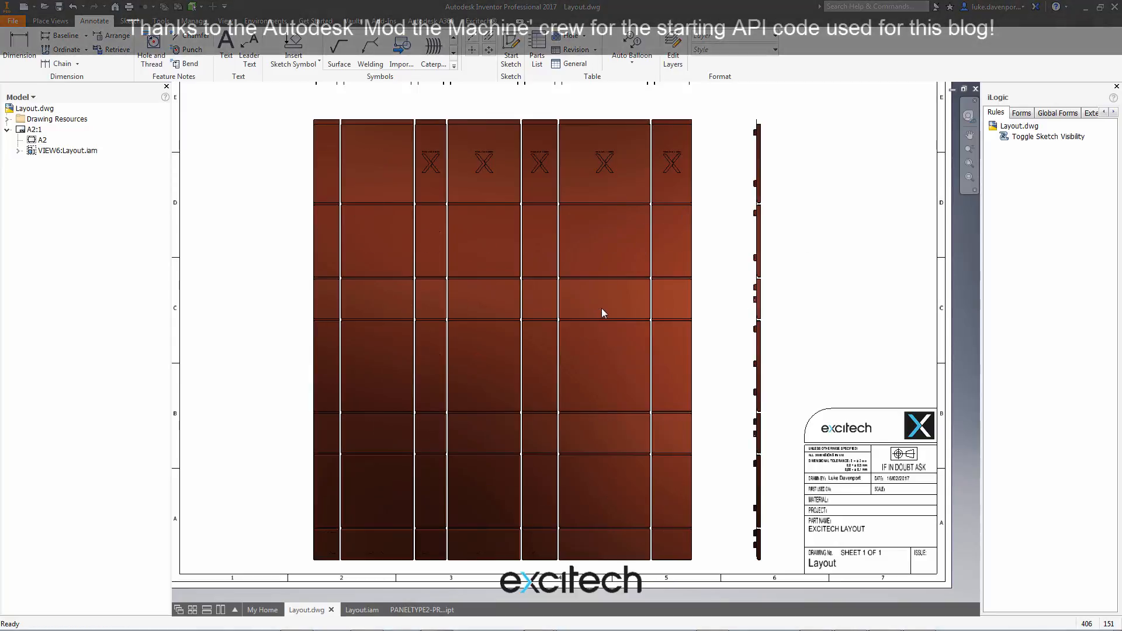